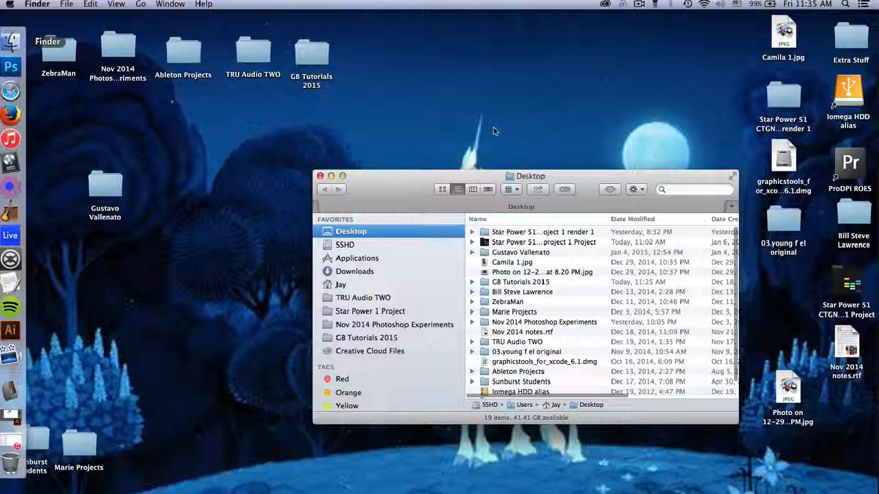
Search Finder for 'garageband' and launch the GarageBand app from the results
{"action": "type", "text": "garageband"}
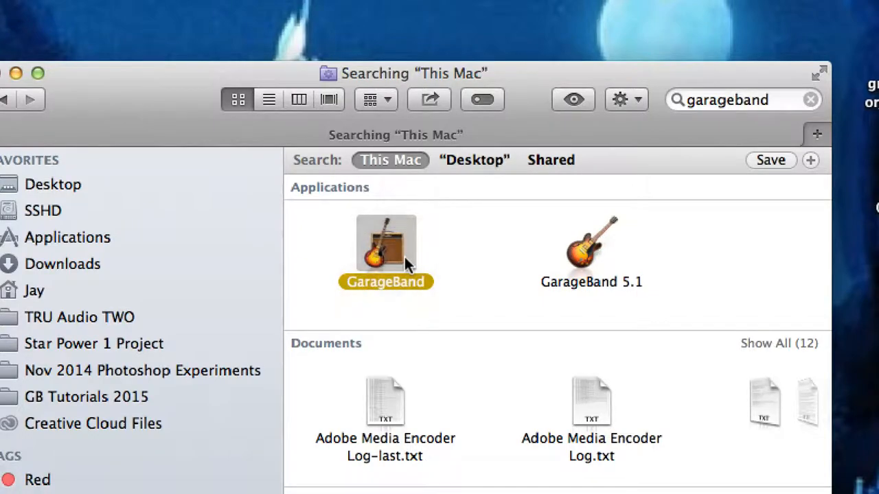
{"action": "double_click", "coordinate": [385, 243]}
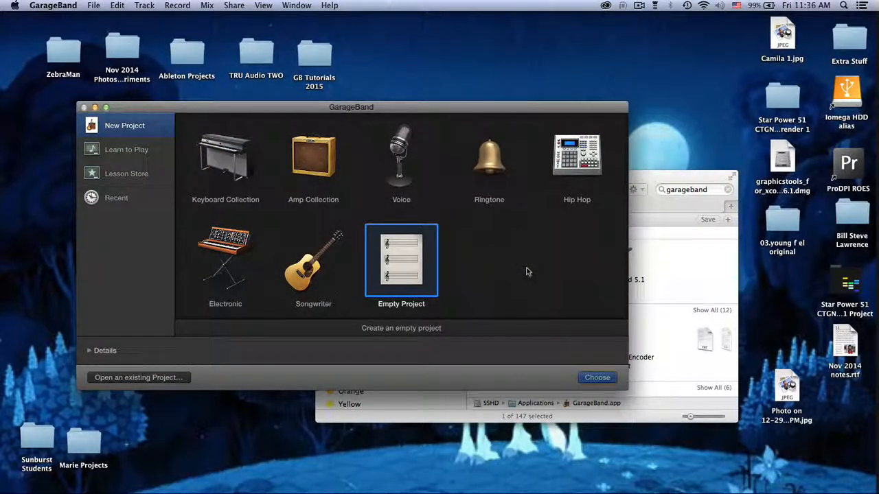
{"action": "mouse_move", "coordinate": [554, 287]}
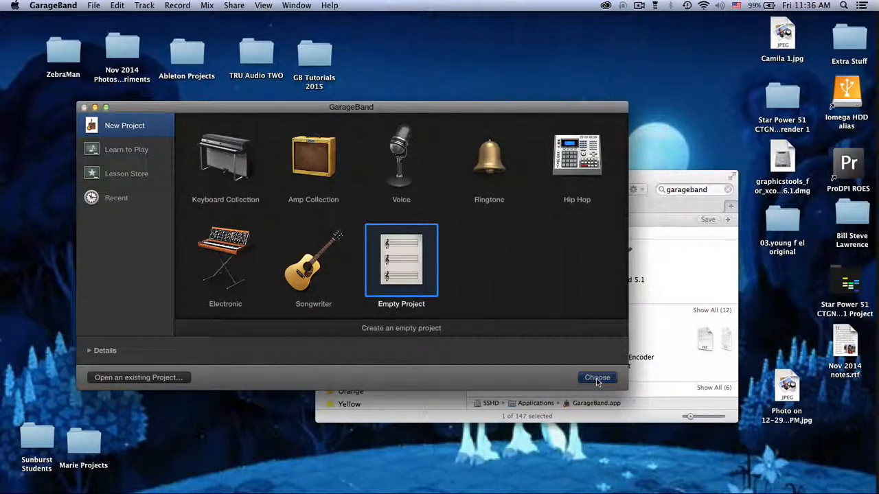
Create an Empty Project from the New Project chooser
{"action": "left_click", "coordinate": [596, 377]}
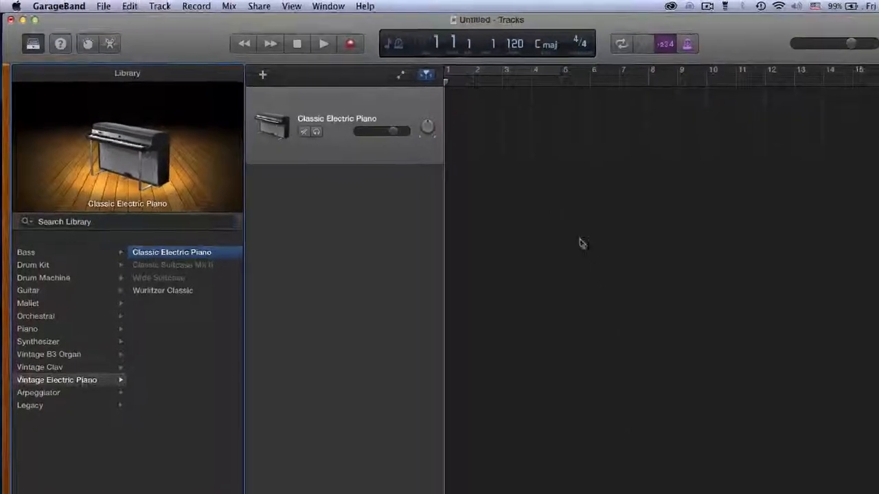
Check About GarageBand shows version 10.0.3, then launch the App Store from Finder
{"action": "left_click", "coordinate": [71, 5]}
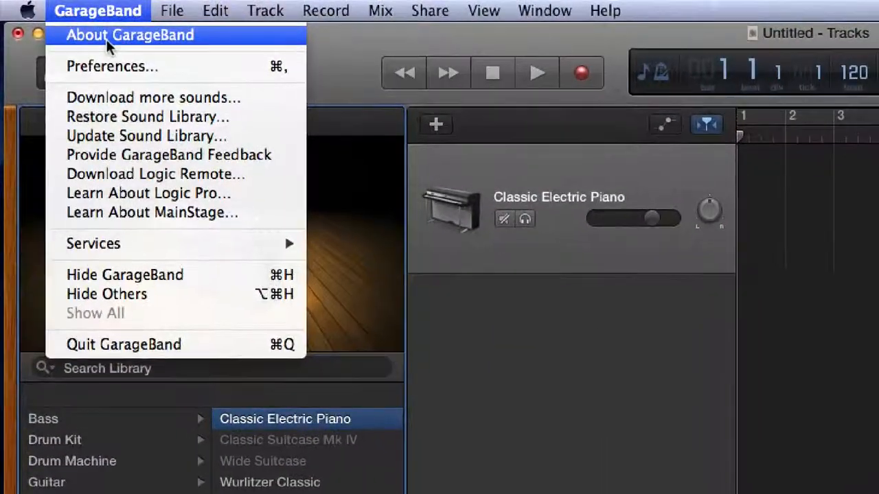
{"action": "left_click", "coordinate": [131, 35]}
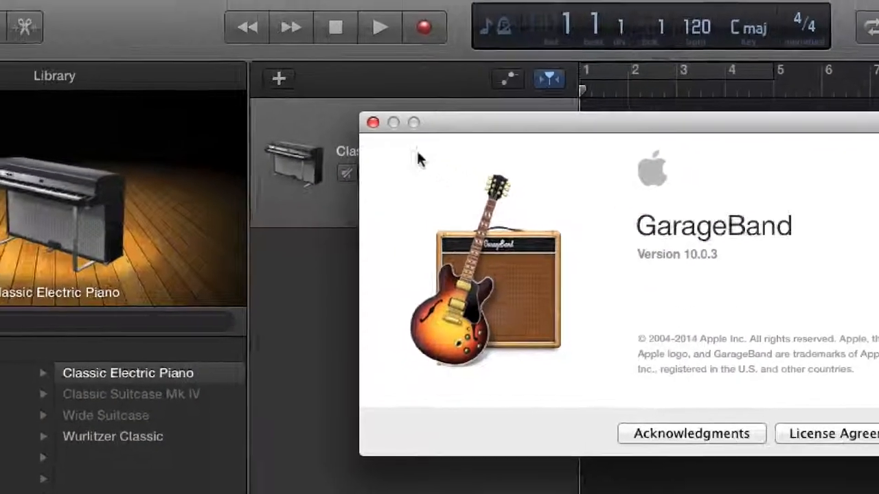
{"action": "left_click", "coordinate": [373, 122]}
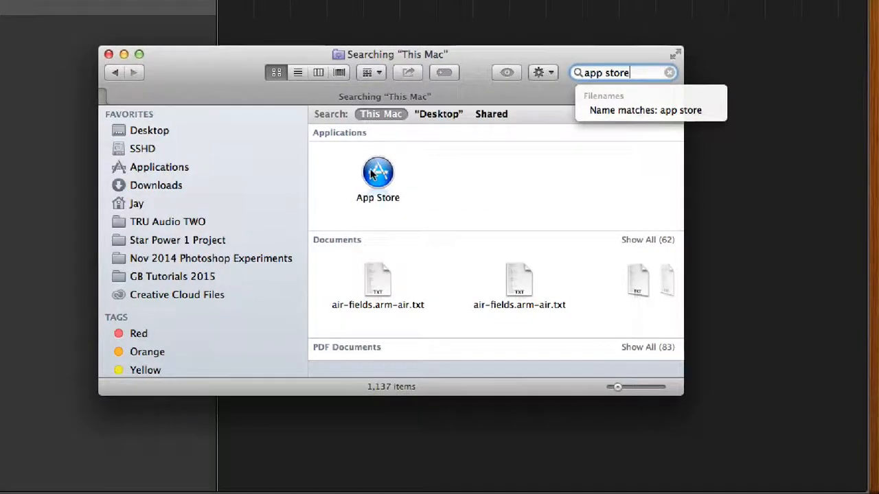
{"action": "double_click", "coordinate": [377, 173]}
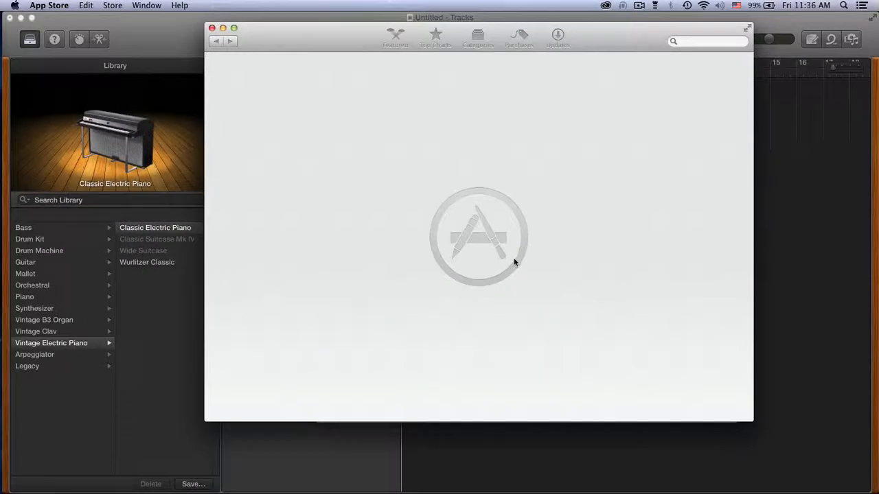
Search the App Store for 'garageband' using the suggested search term
{"action": "type", "text": "garageba"}
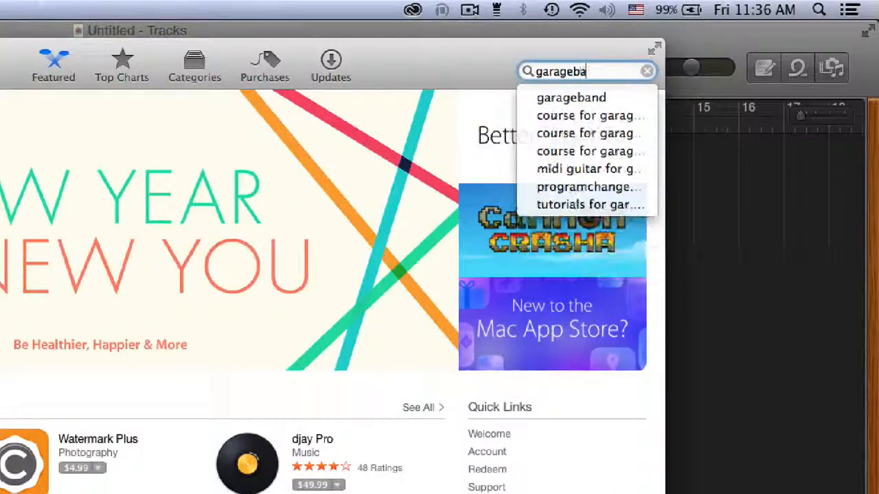
{"action": "left_click", "coordinate": [570, 97]}
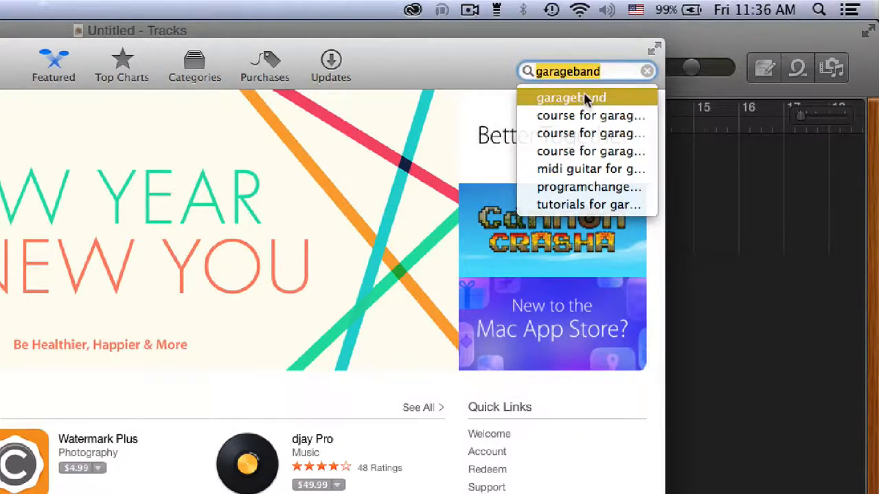
{"action": "left_click", "coordinate": [570, 96]}
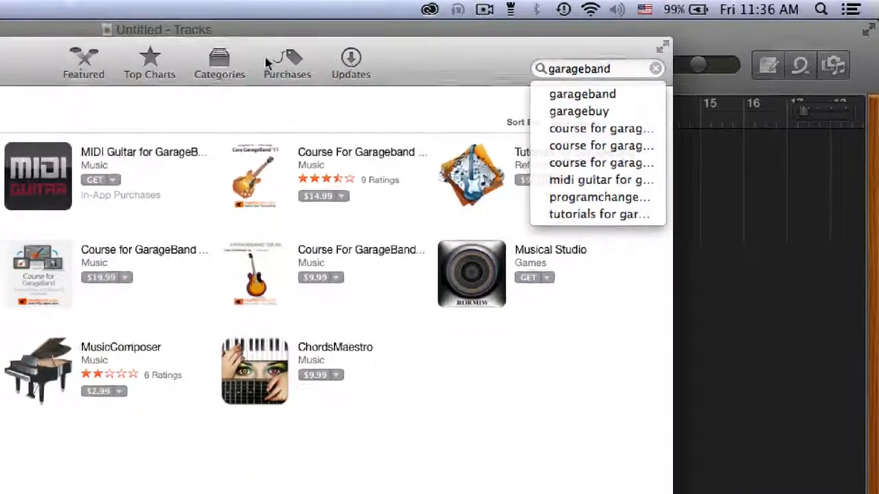